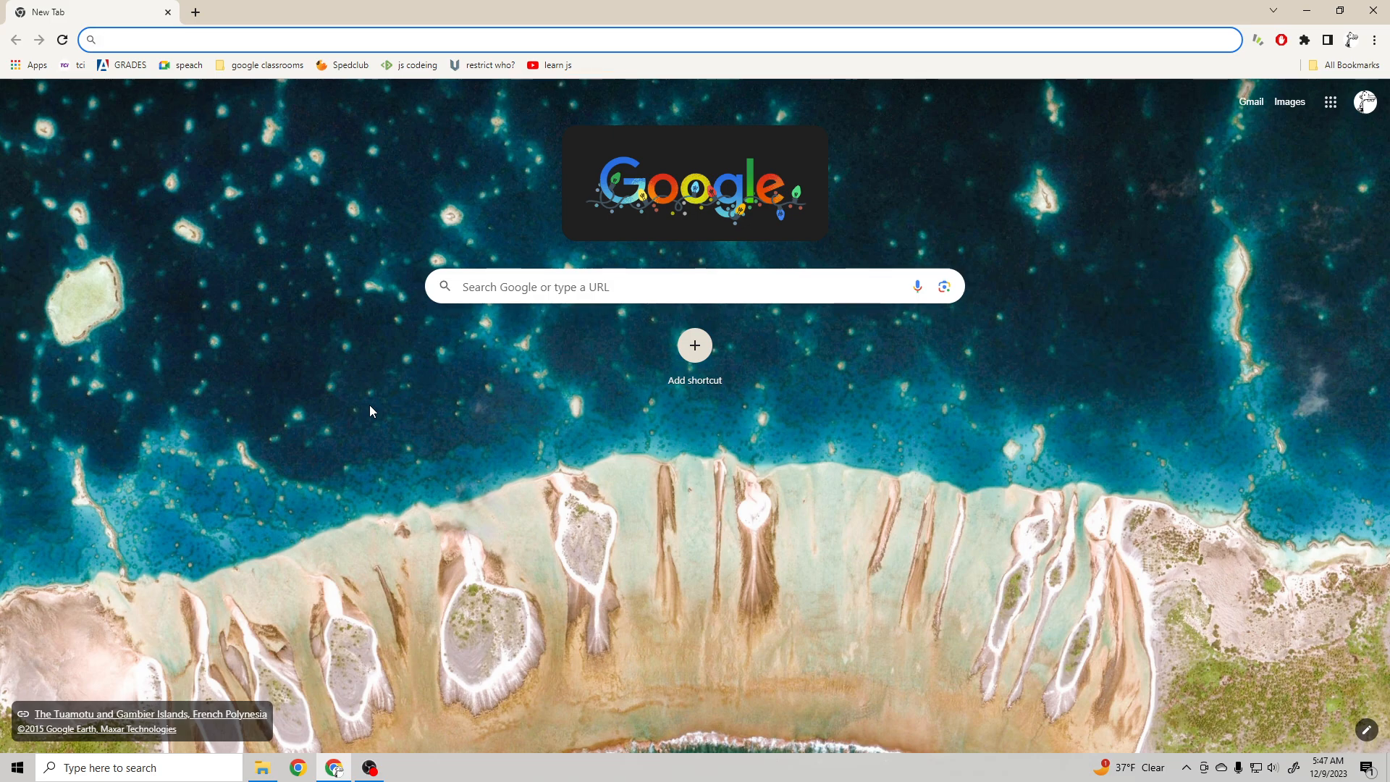
Step: Go to trainbrain.sbs in the address bar to load the Utopia landing page
text(trainbrain.sbs)
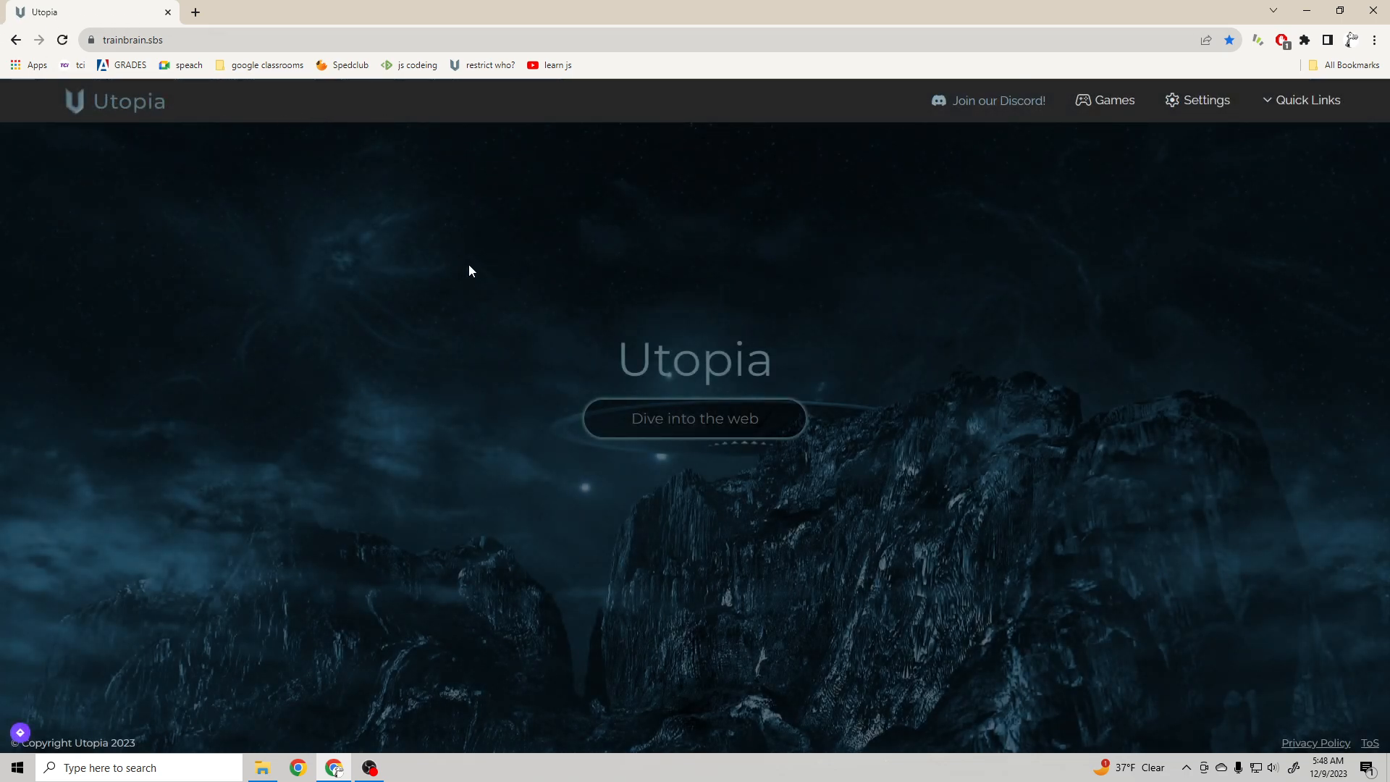
mouse_move(846, 381)
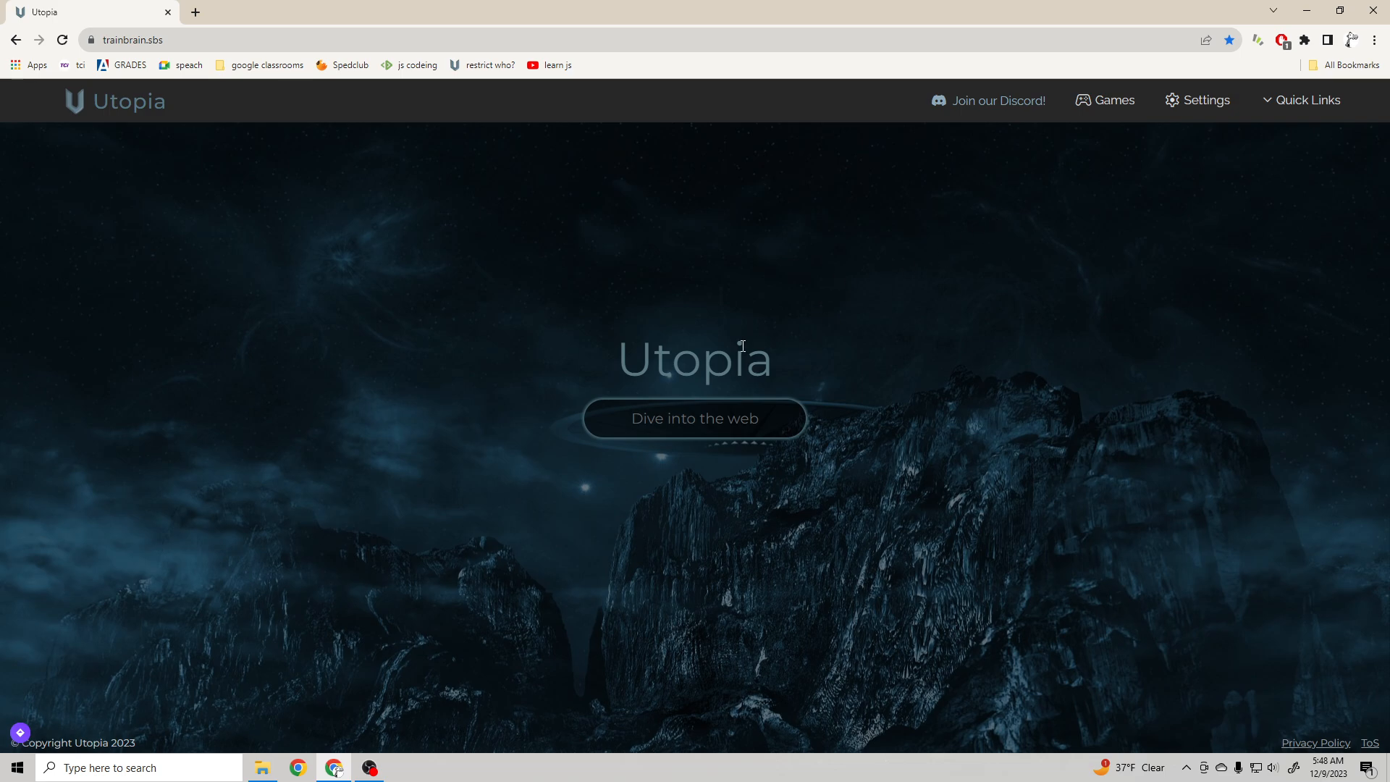
mouse_move(701, 514)
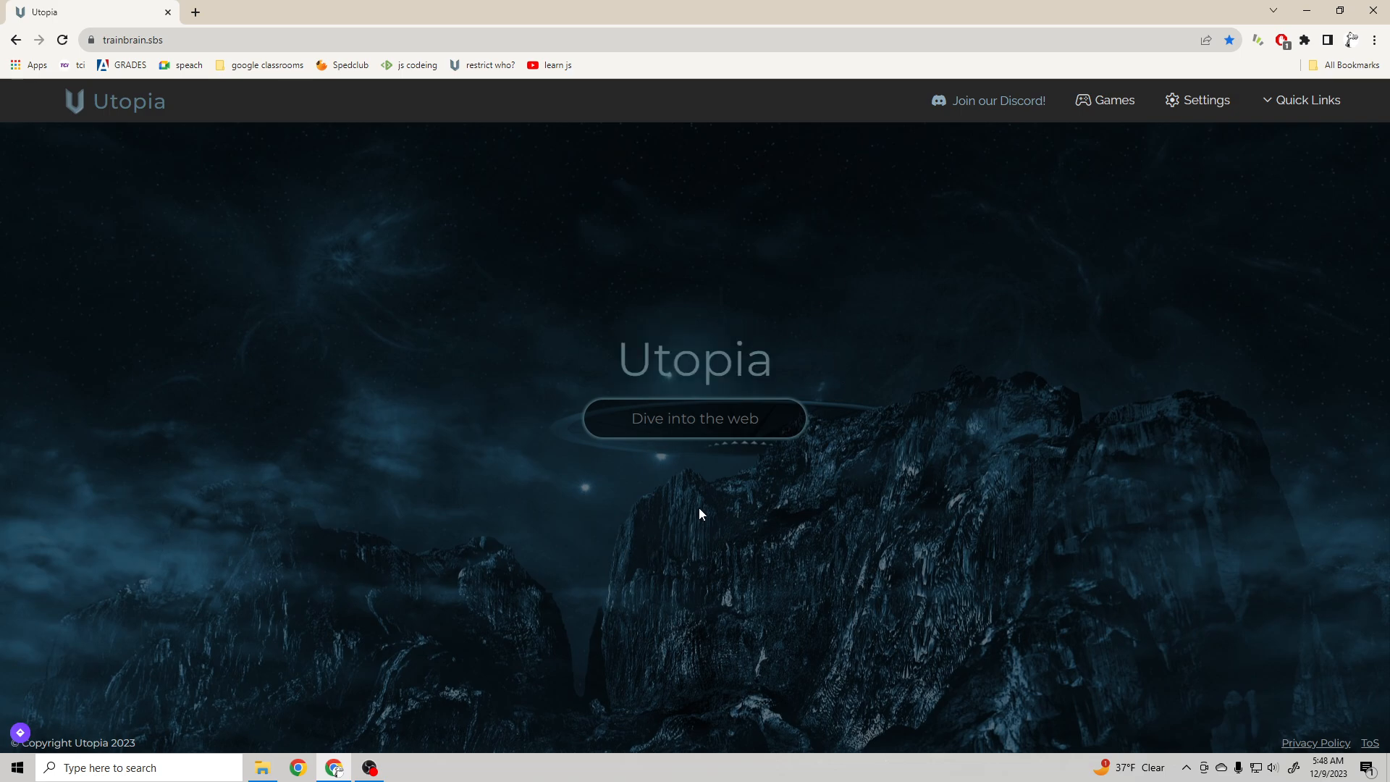
mouse_move(734, 450)
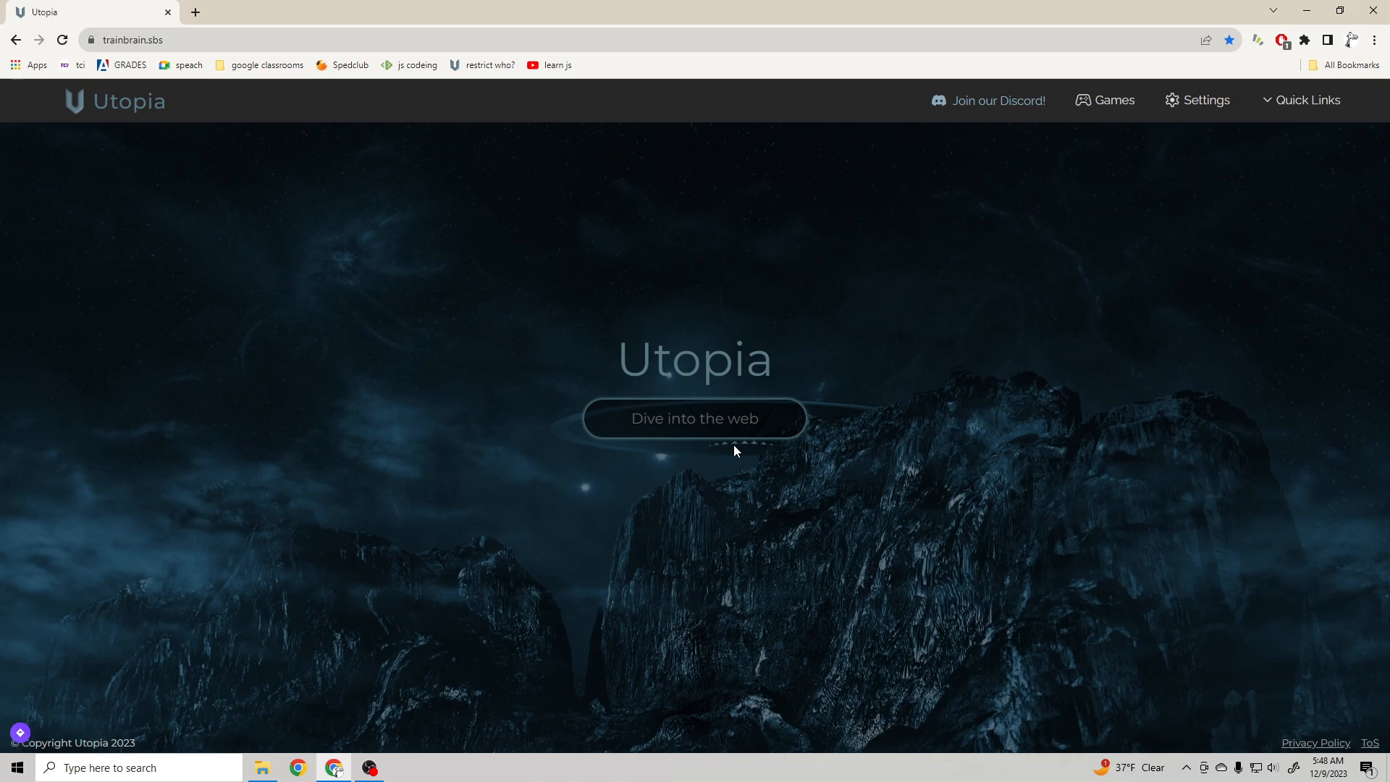
mouse_move(711, 402)
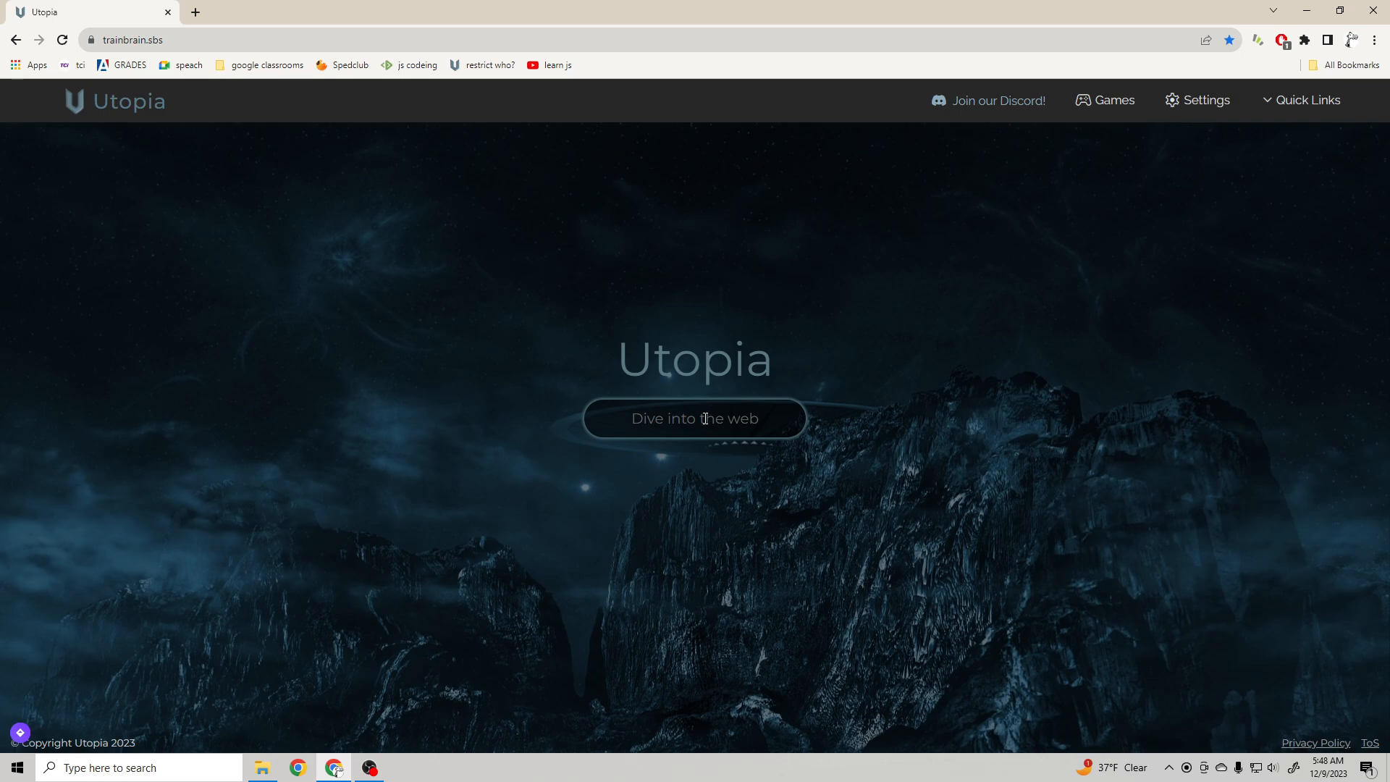
Step: Search 'discord' in Utopia, load Discord's homepage, and open a blank new tab beside it
text(discord)
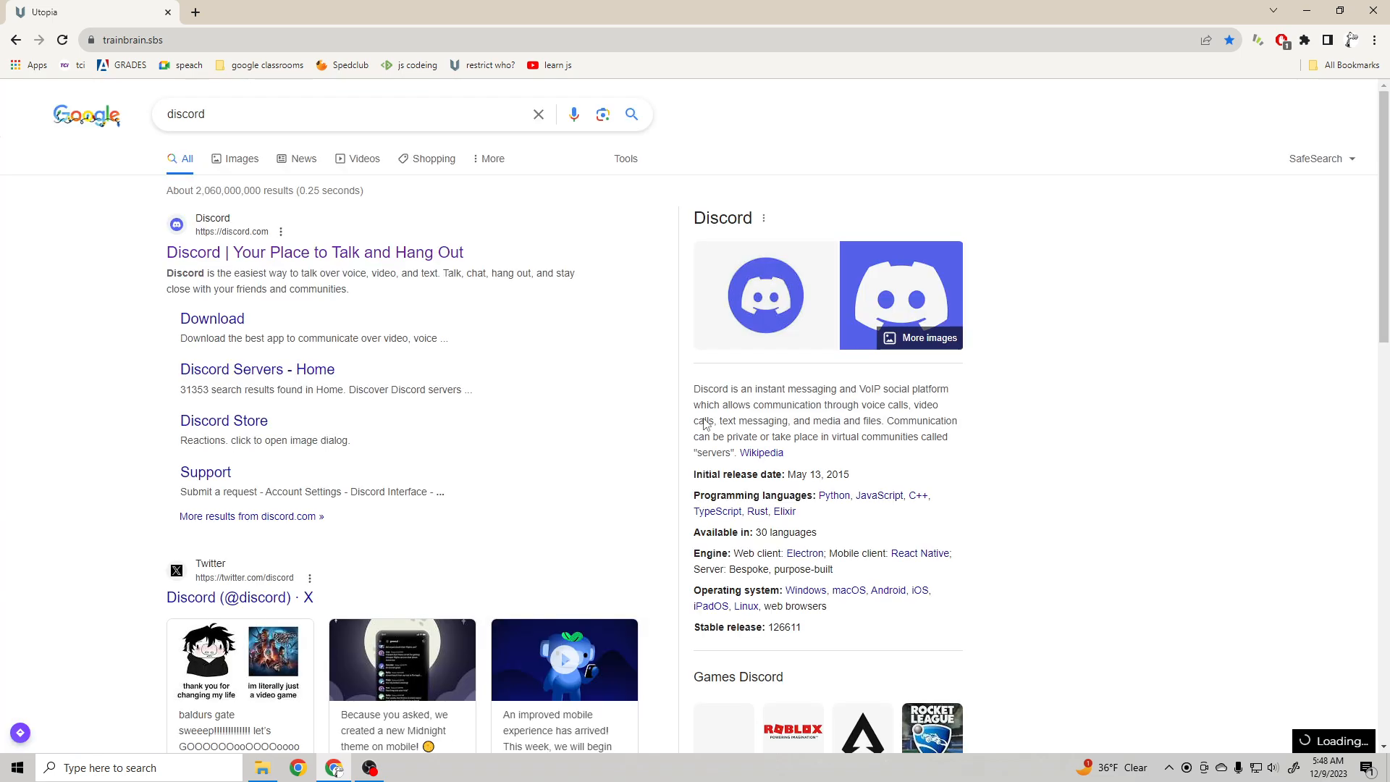
click(314, 252)
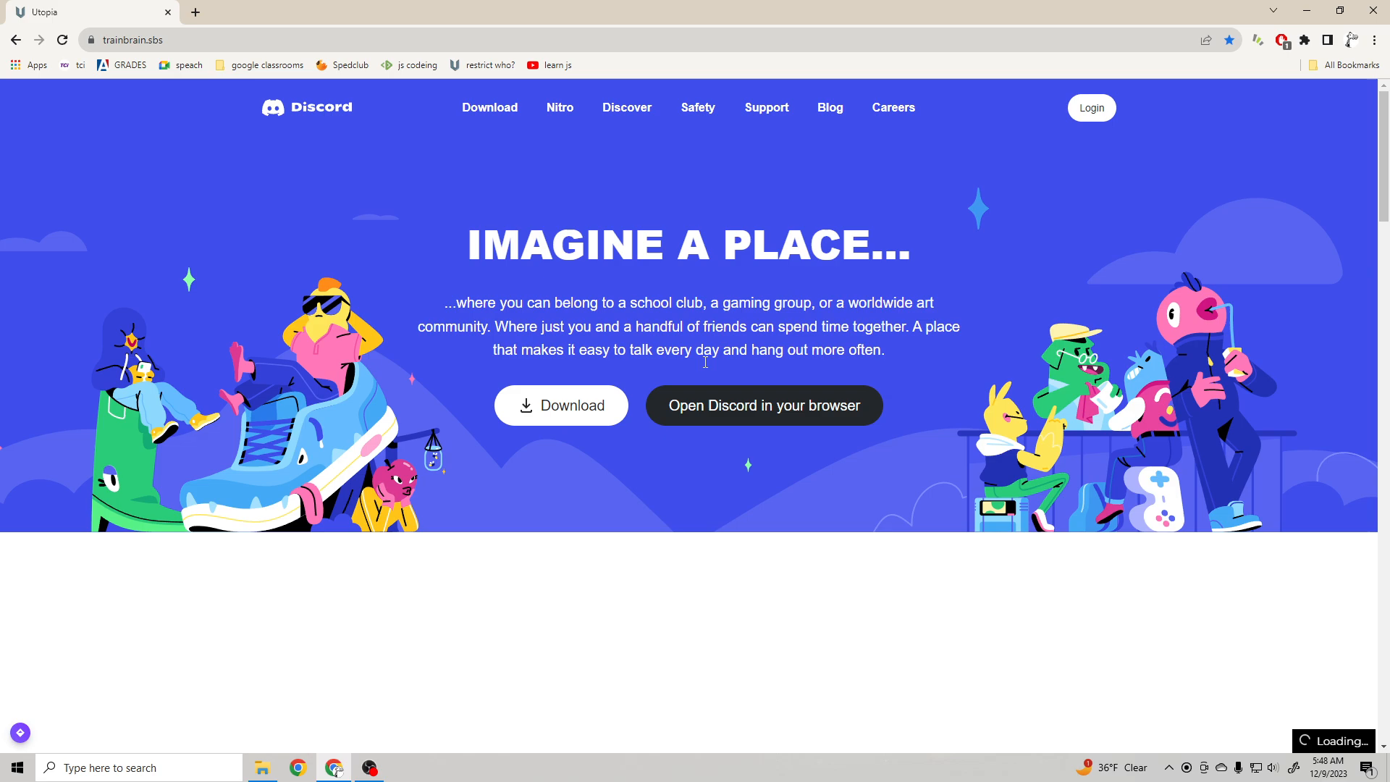
click(368, 11)
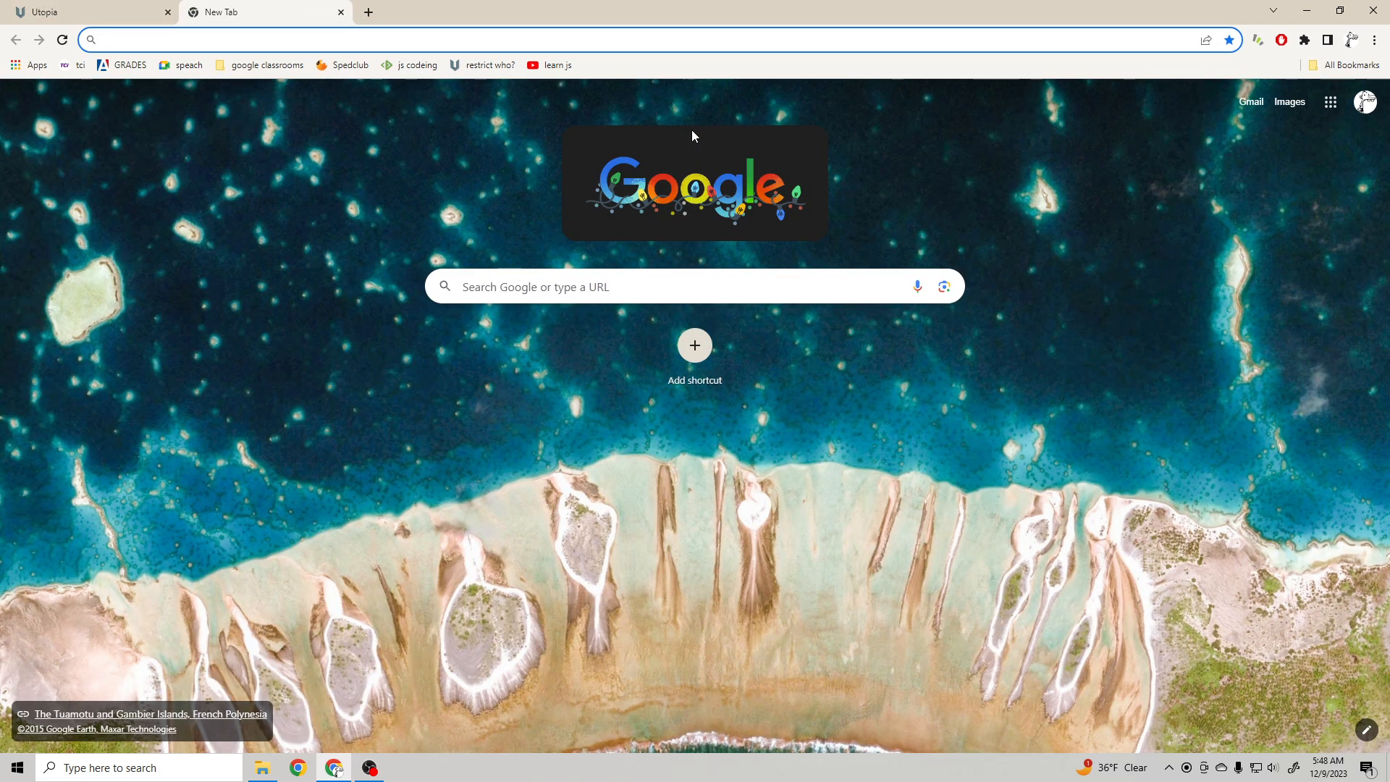
Step: Close the extra blank tab and go back to the Utopia home page
text(discord)
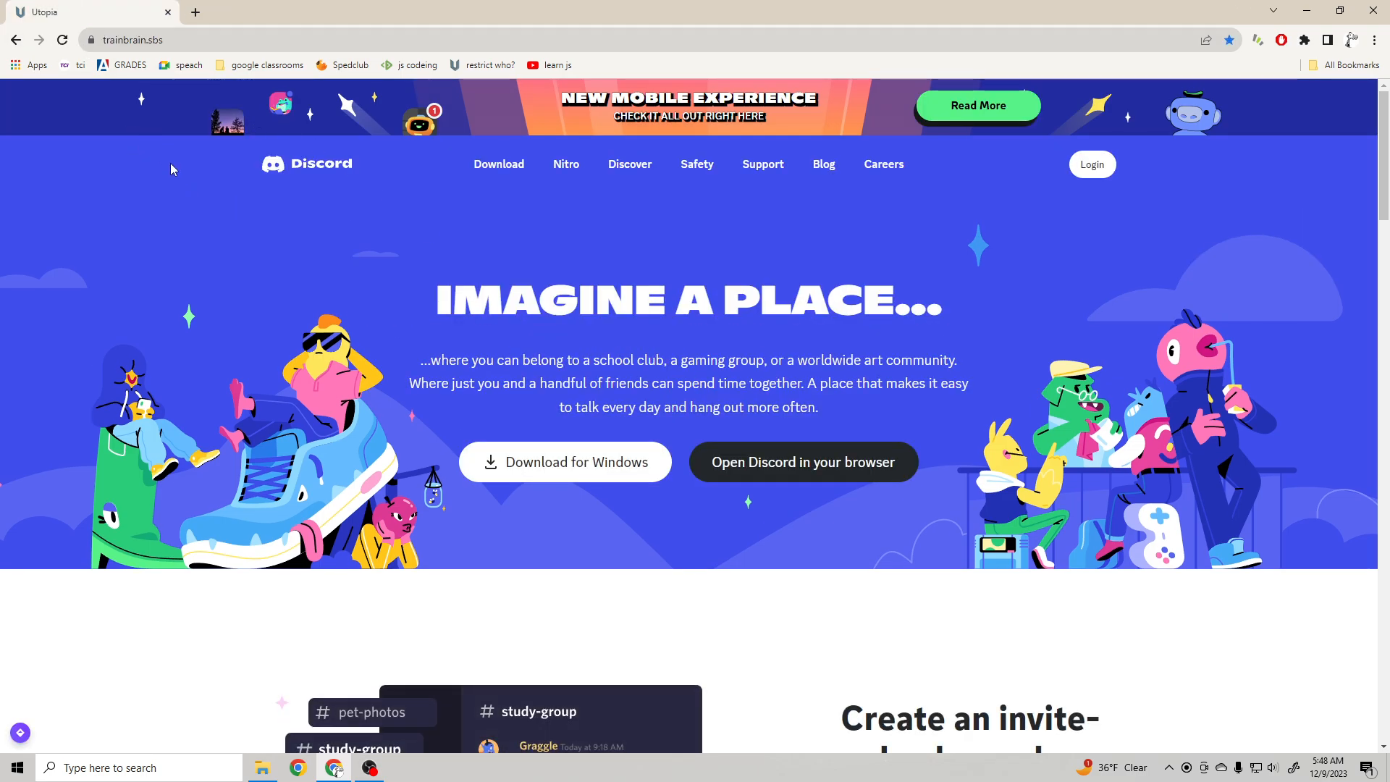
click(194, 12)
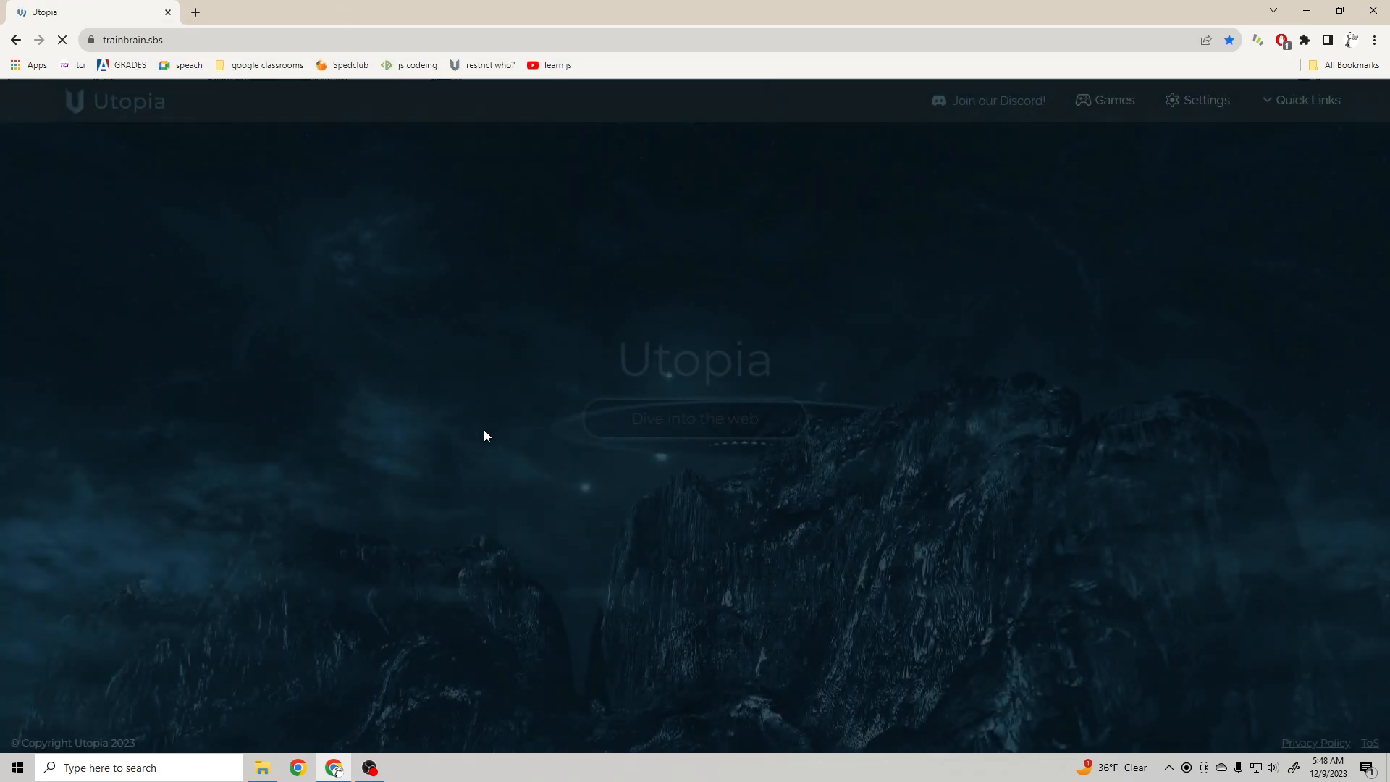
Step: Search 'reddit' from Utopia's 'Dive into the web' box
text(reddit)
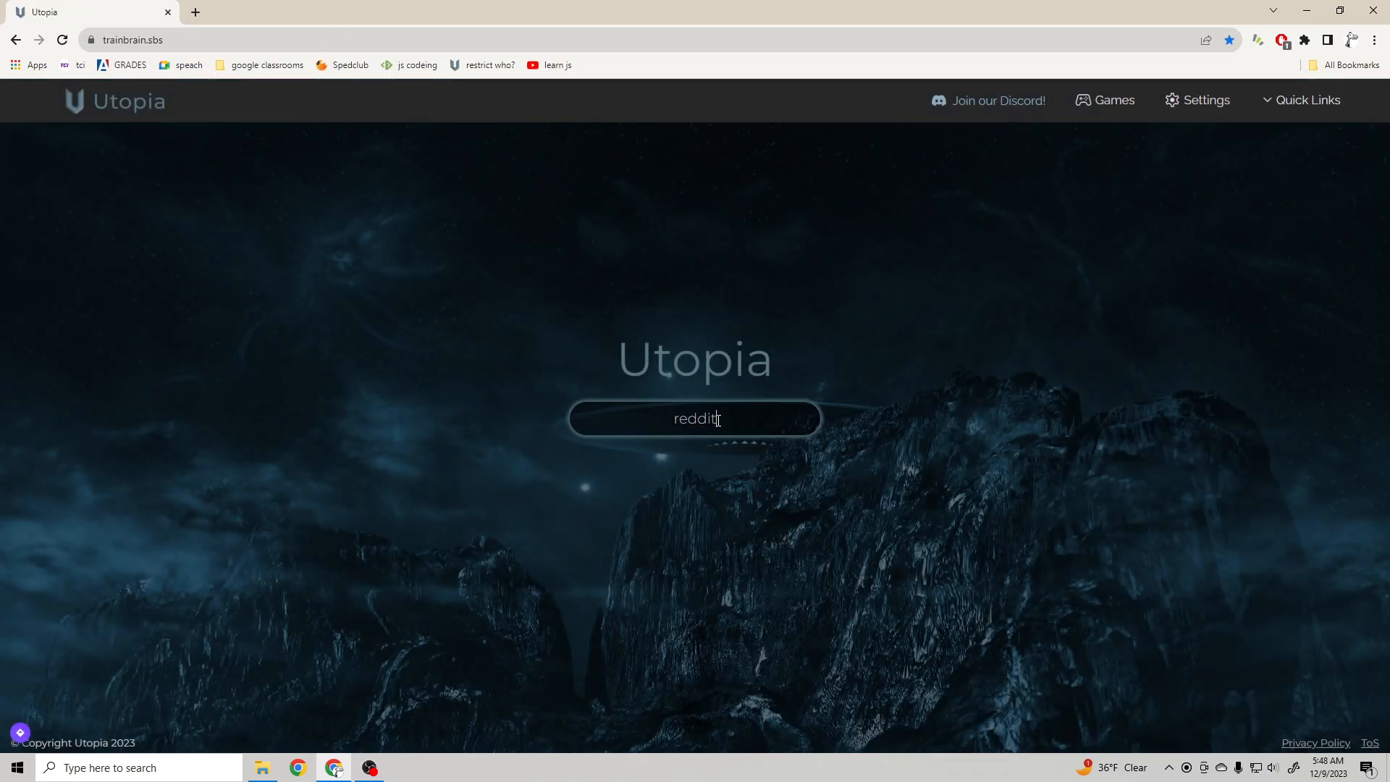
key(Enter)
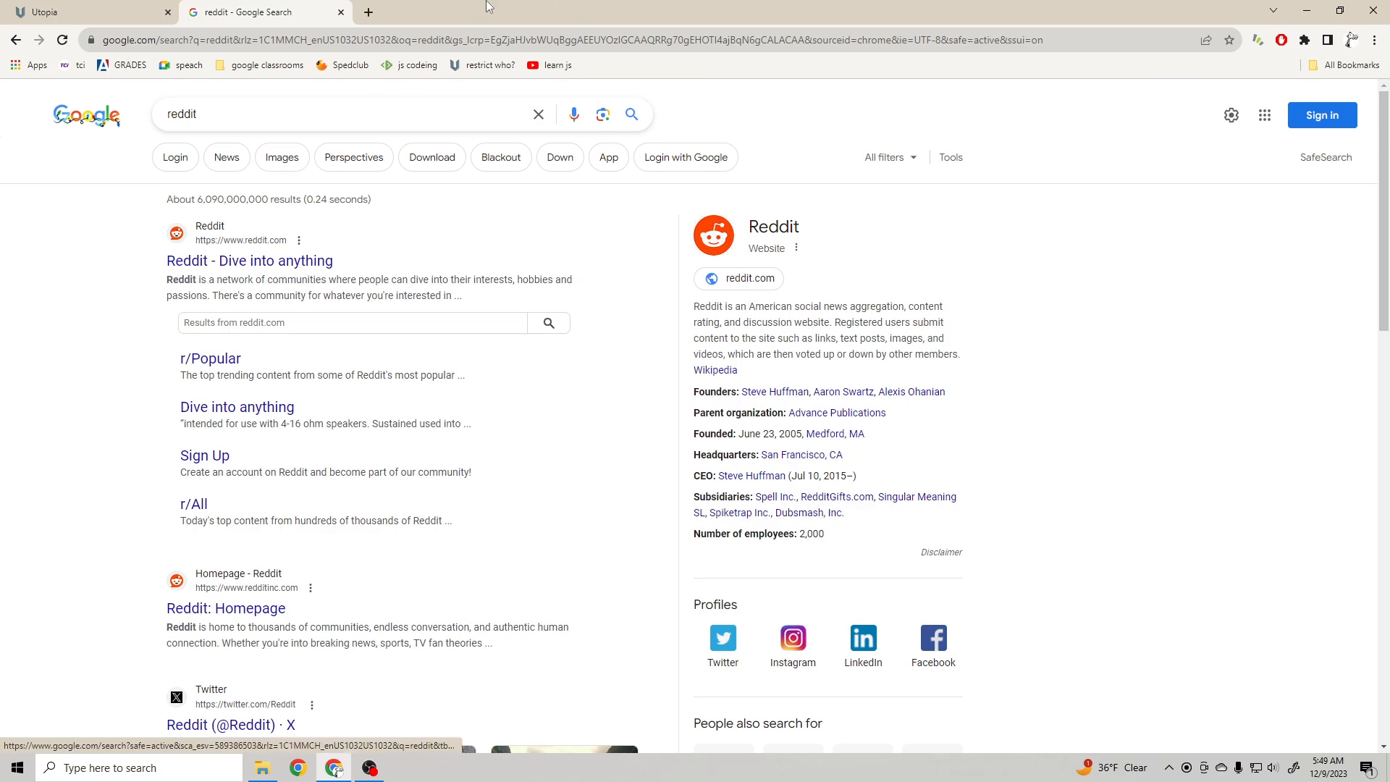
Step: Close the Google results tab, view Reddit via the proxy, then return to Utopia
click(249, 260)
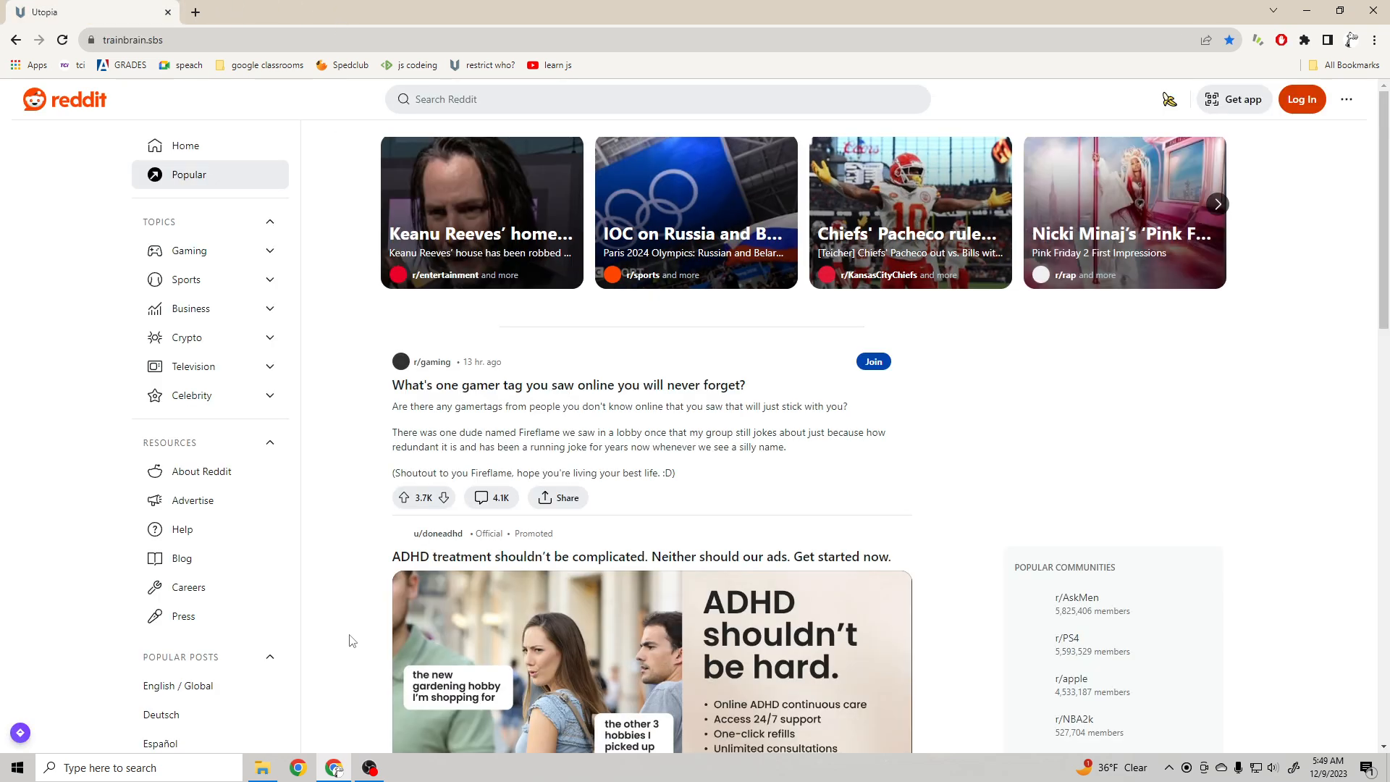
click(129, 40)
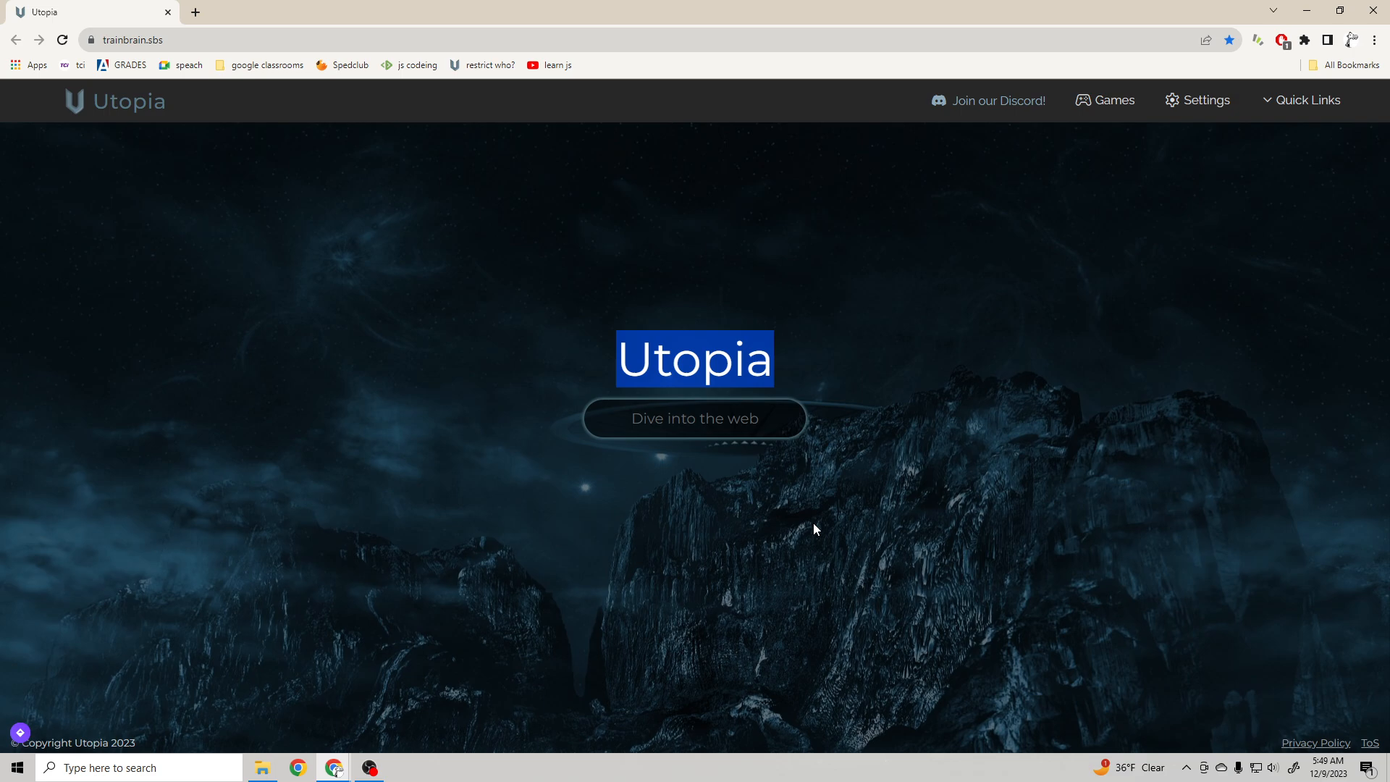
mouse_move(683, 408)
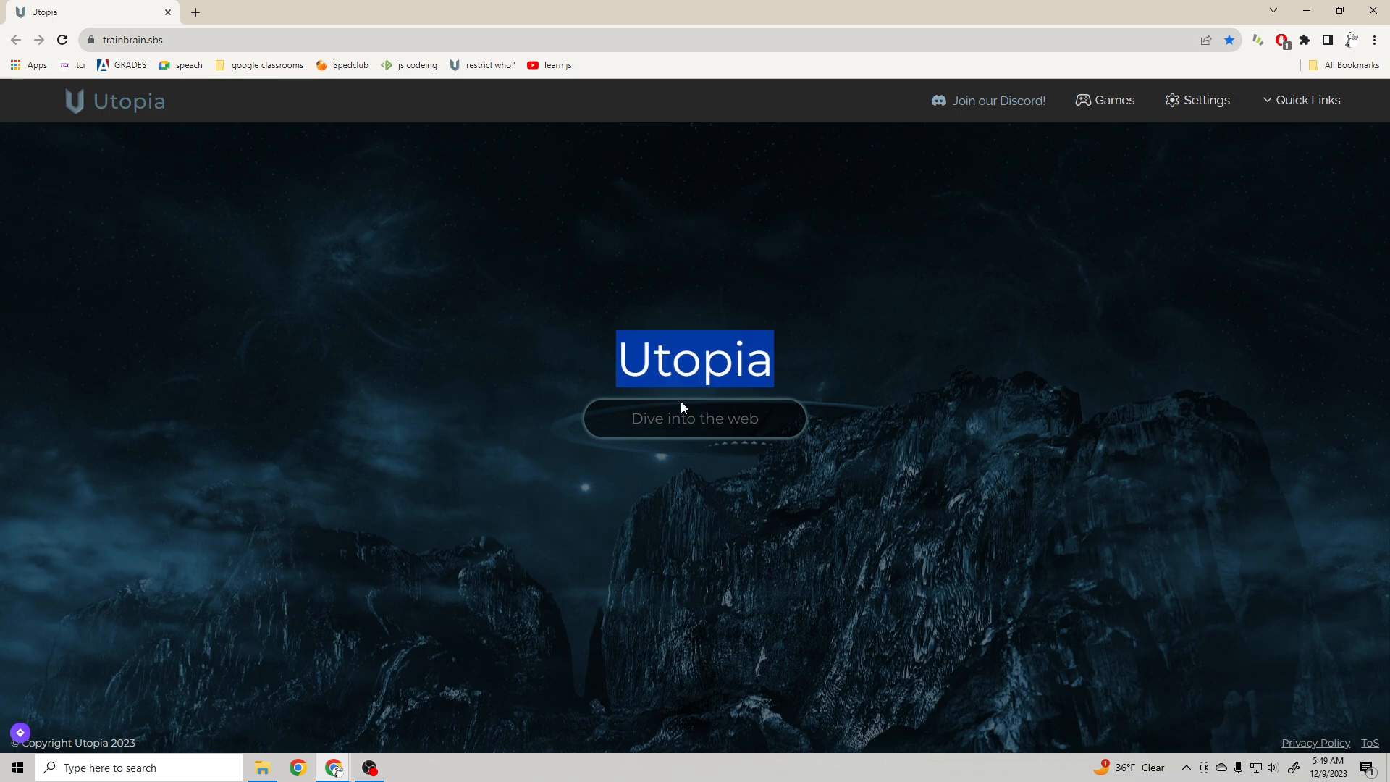
click(694, 418)
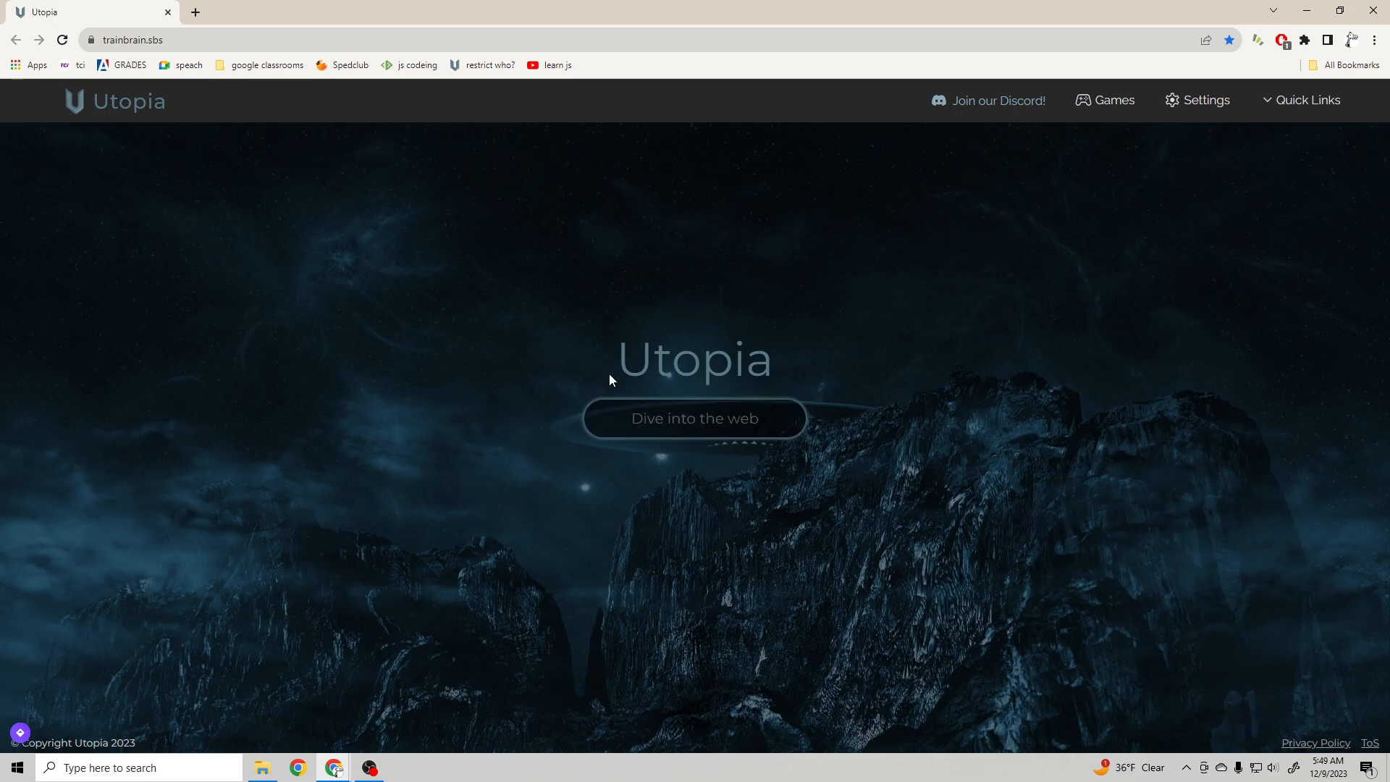
mouse_move(384, 640)
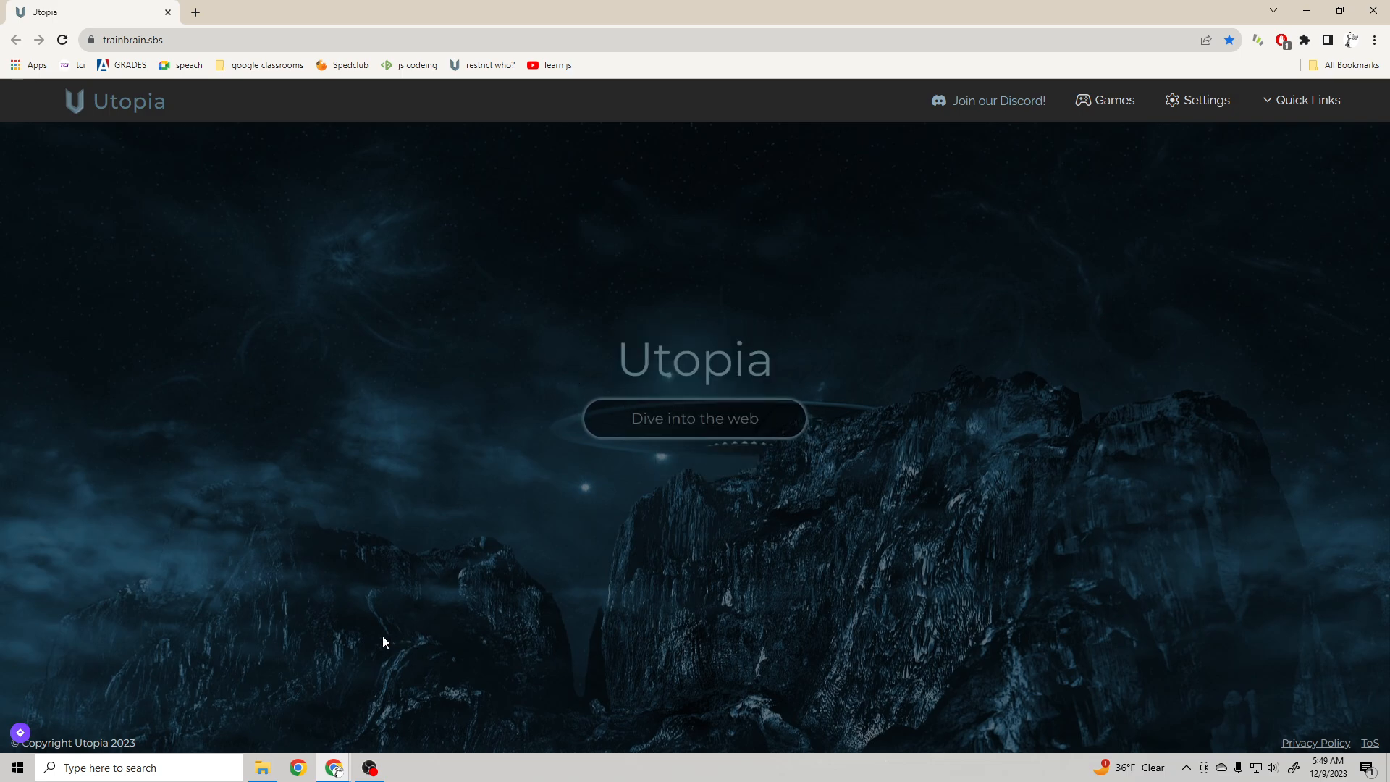